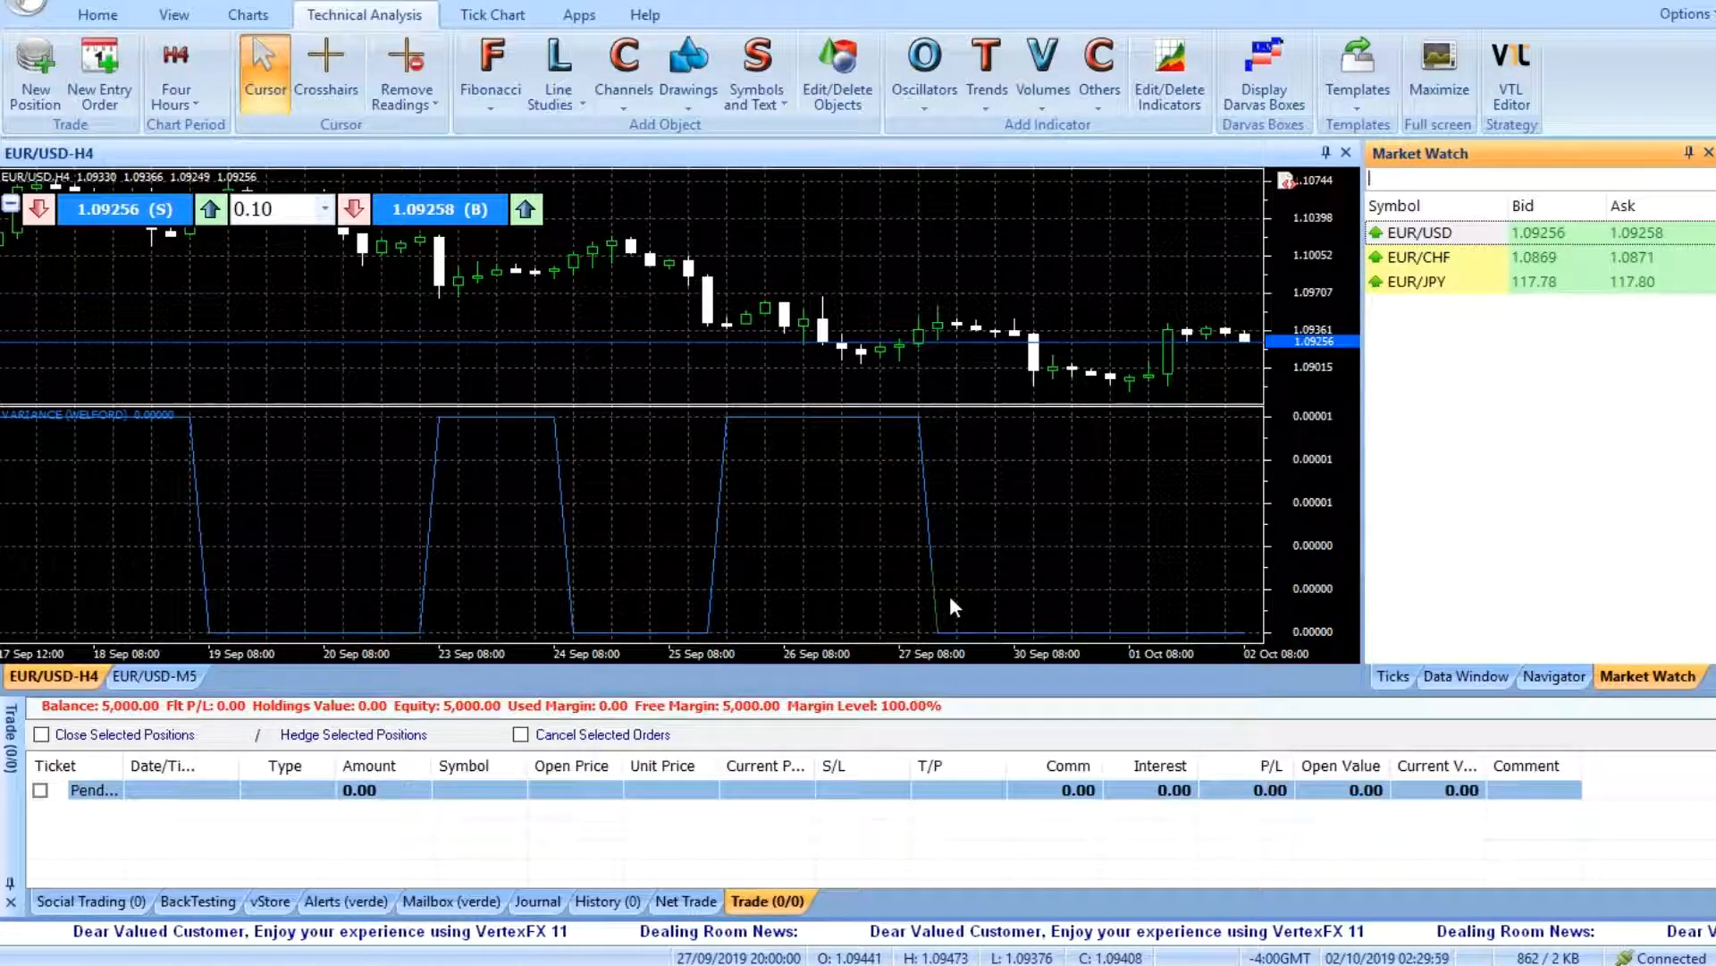
mouse_move(786, 427)
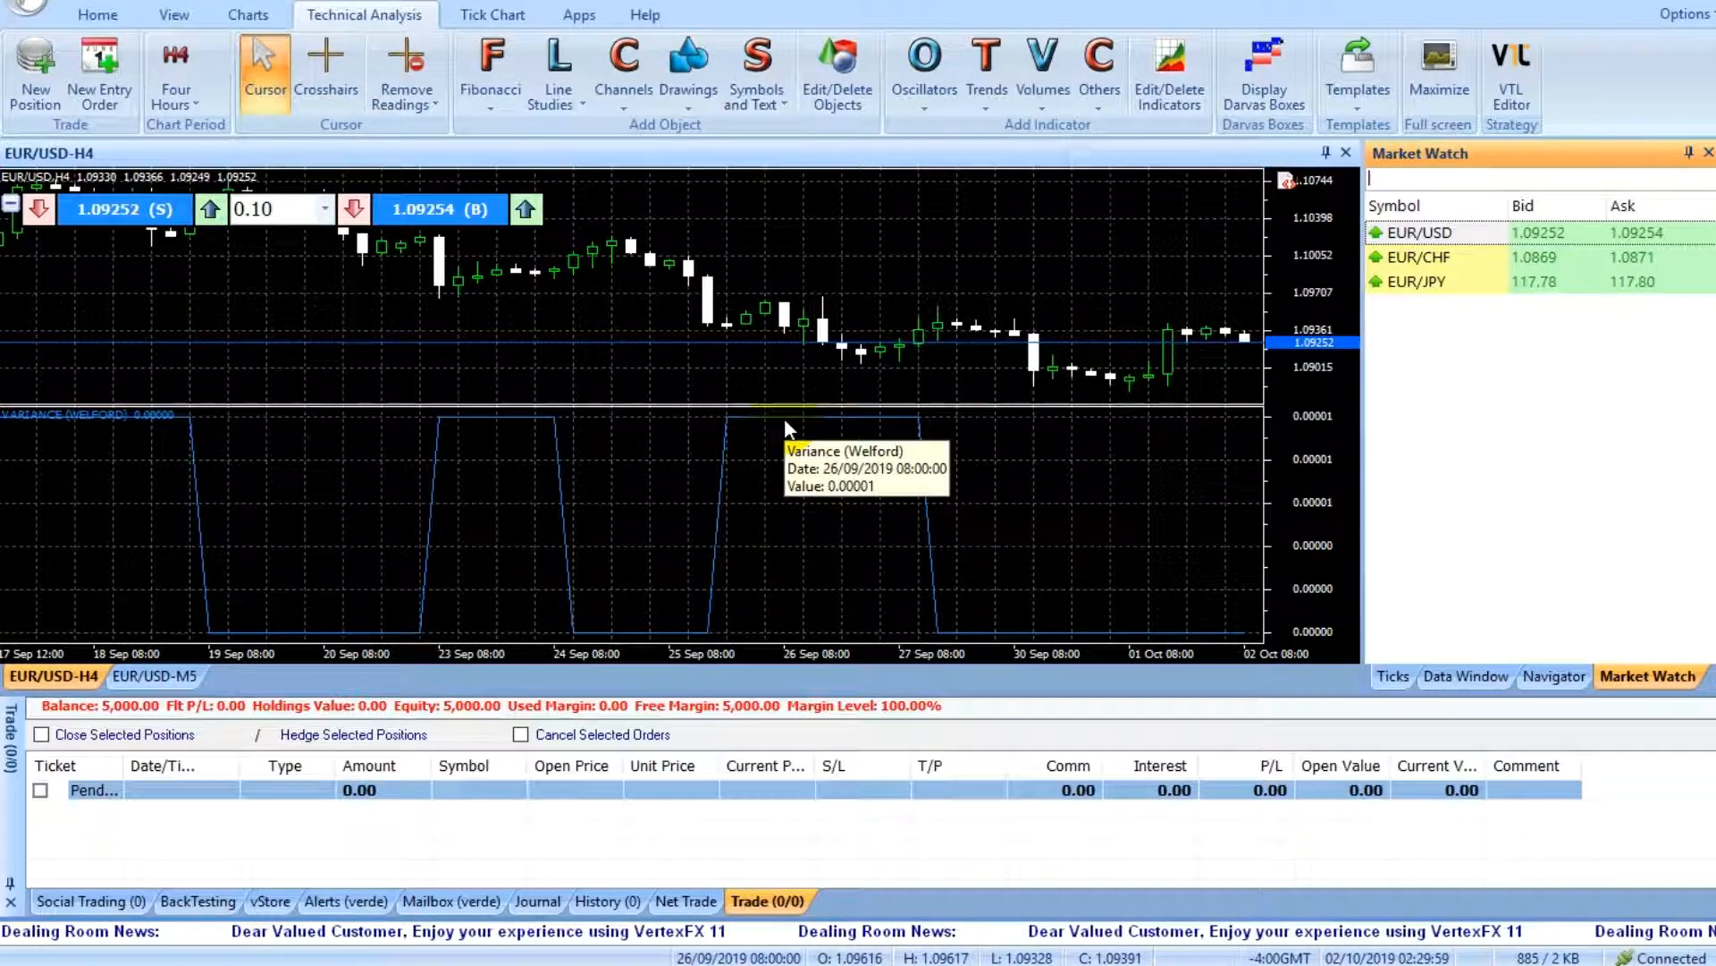
mouse_move(552, 465)
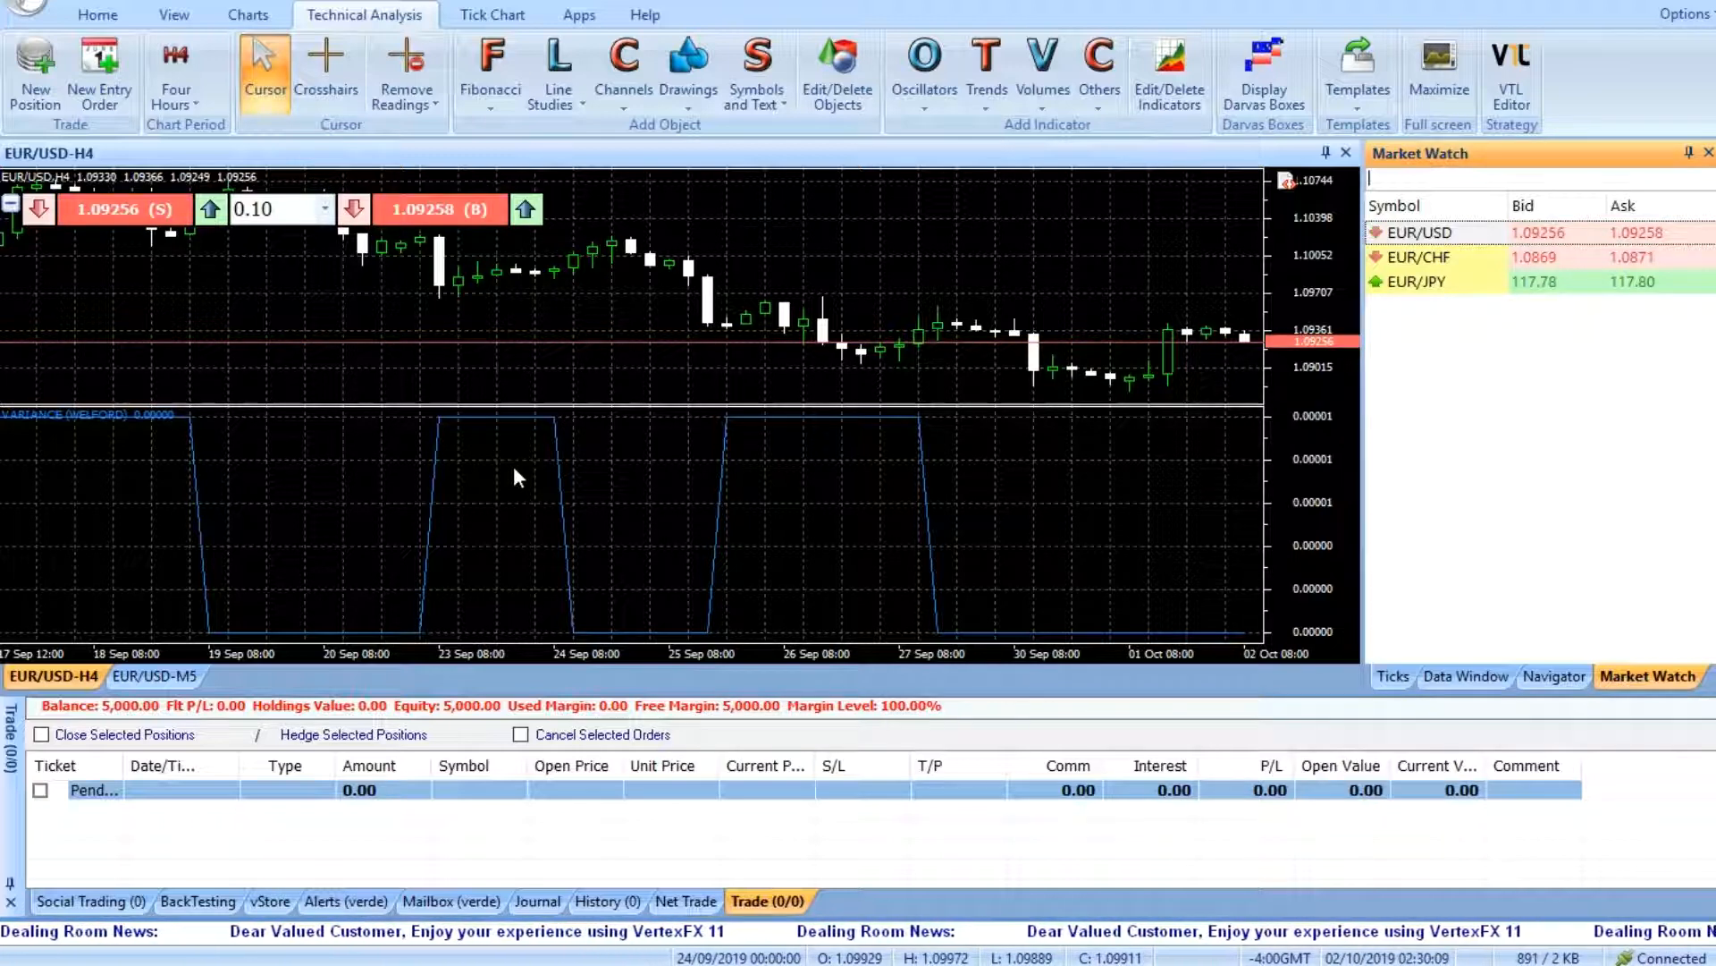
mouse_move(733, 438)
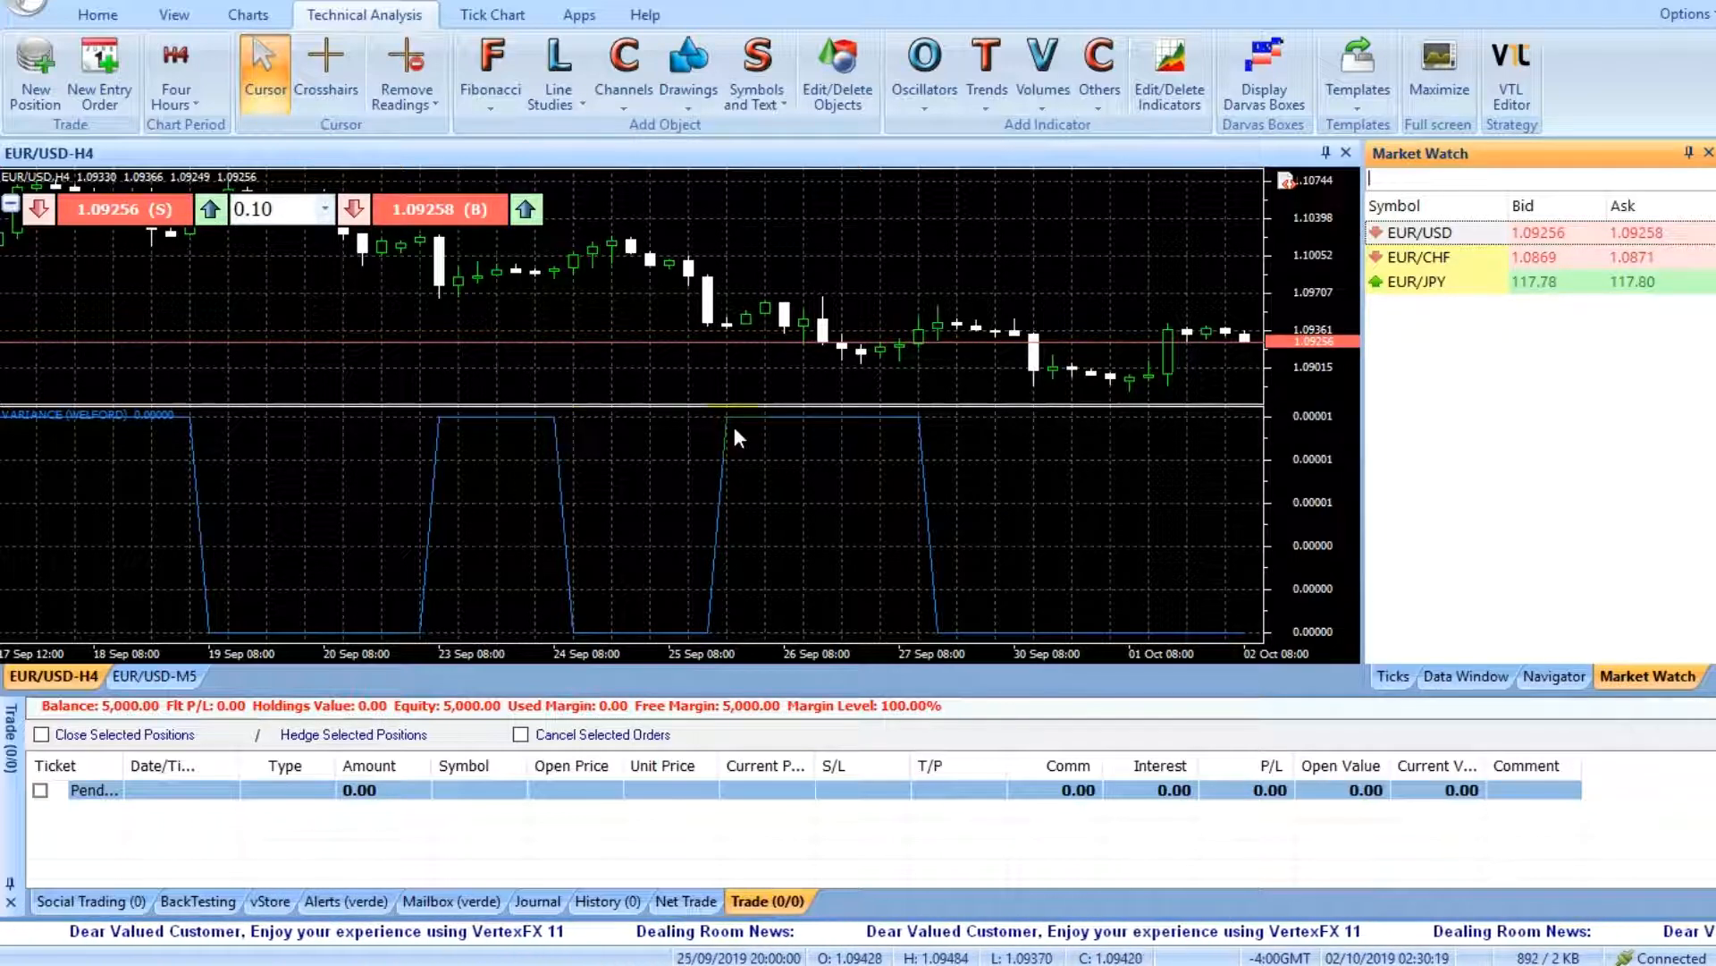
Open the Variance (Welford) indicator's properties from its subwindow line, review them, and close
right_click(733, 429)
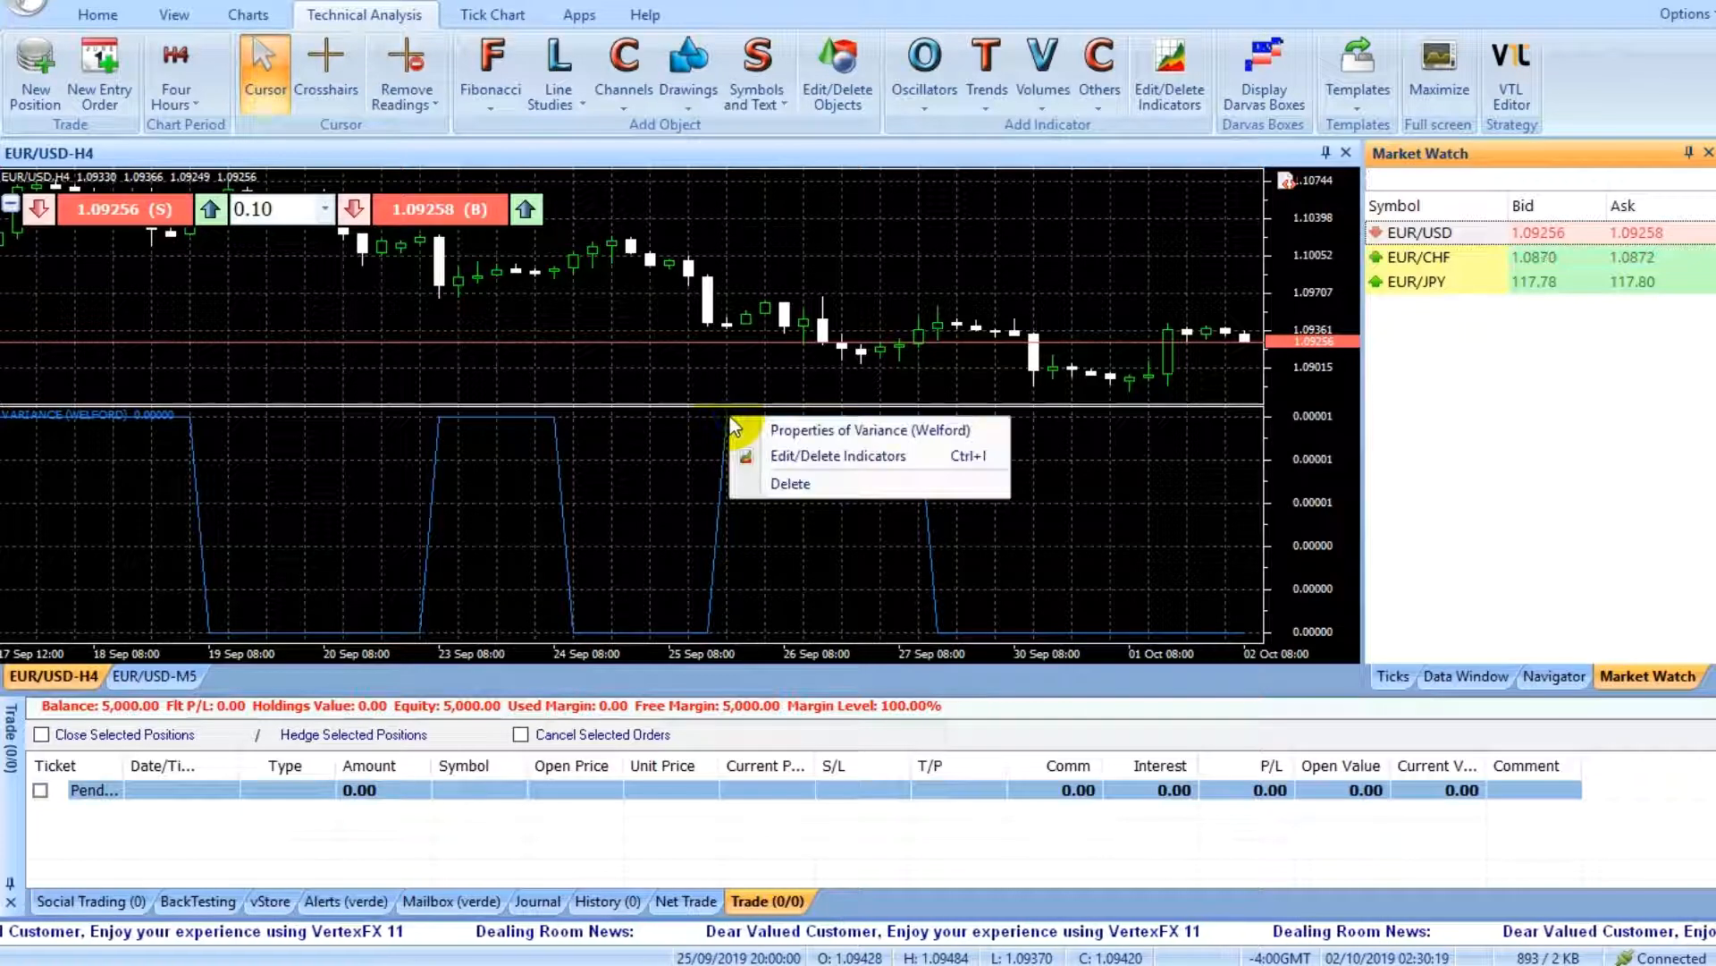
click(869, 429)
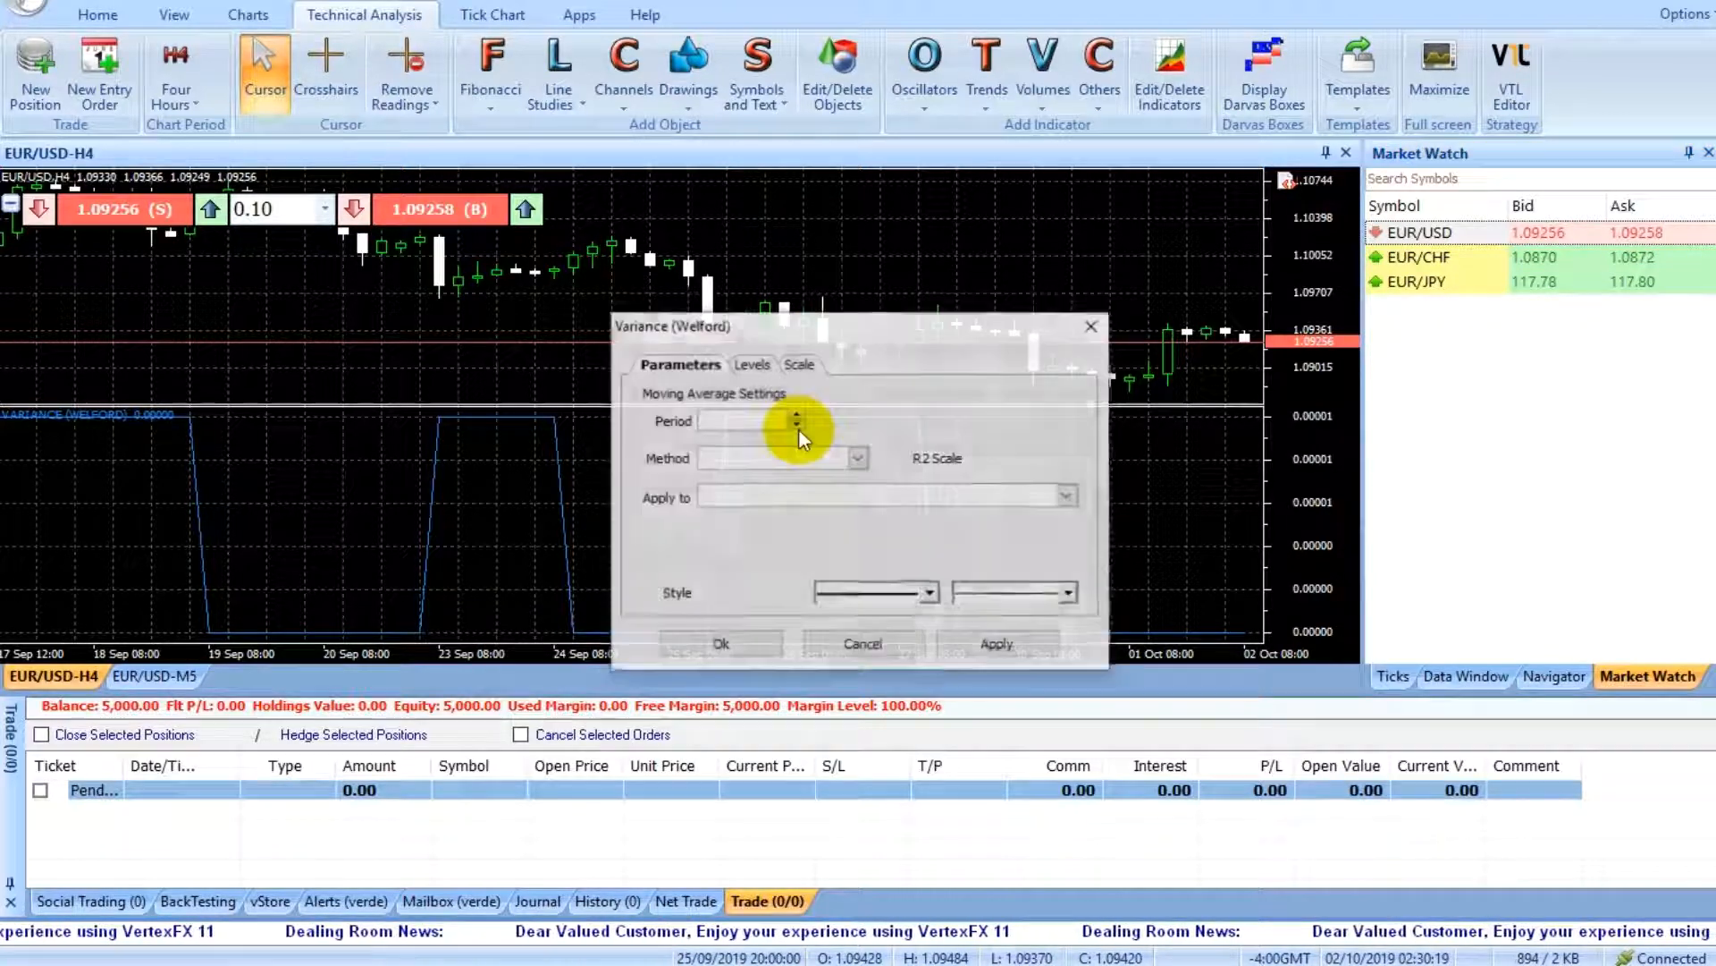
click(788, 364)
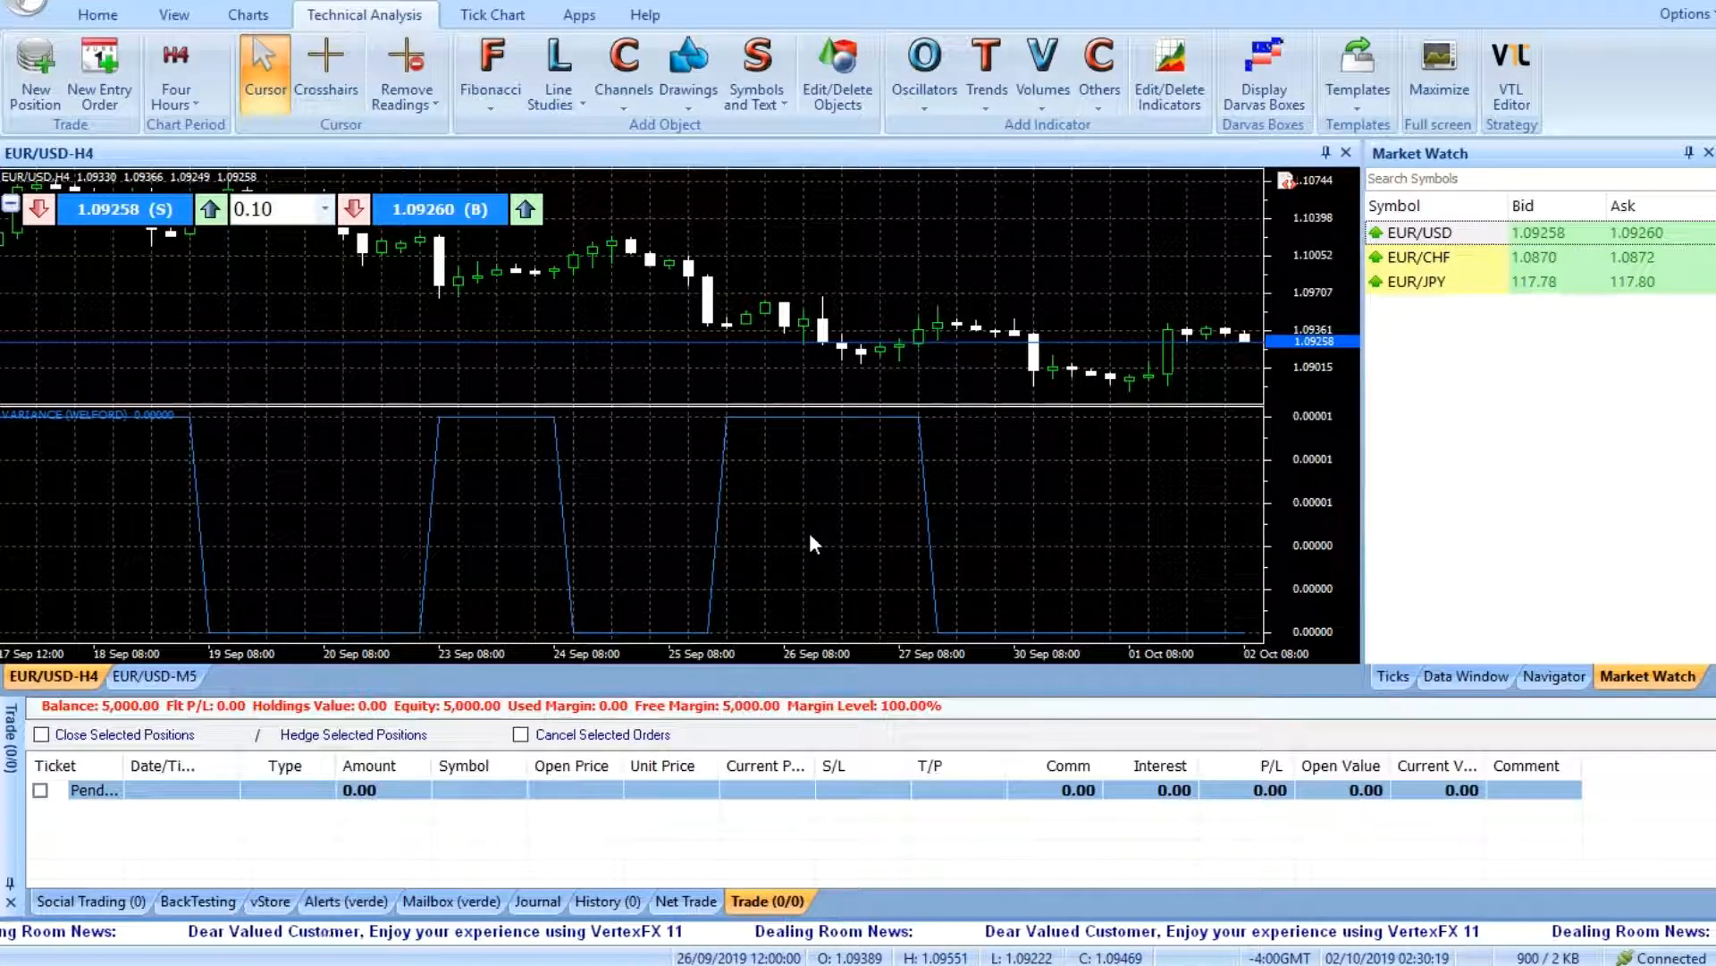
mouse_move(864, 501)
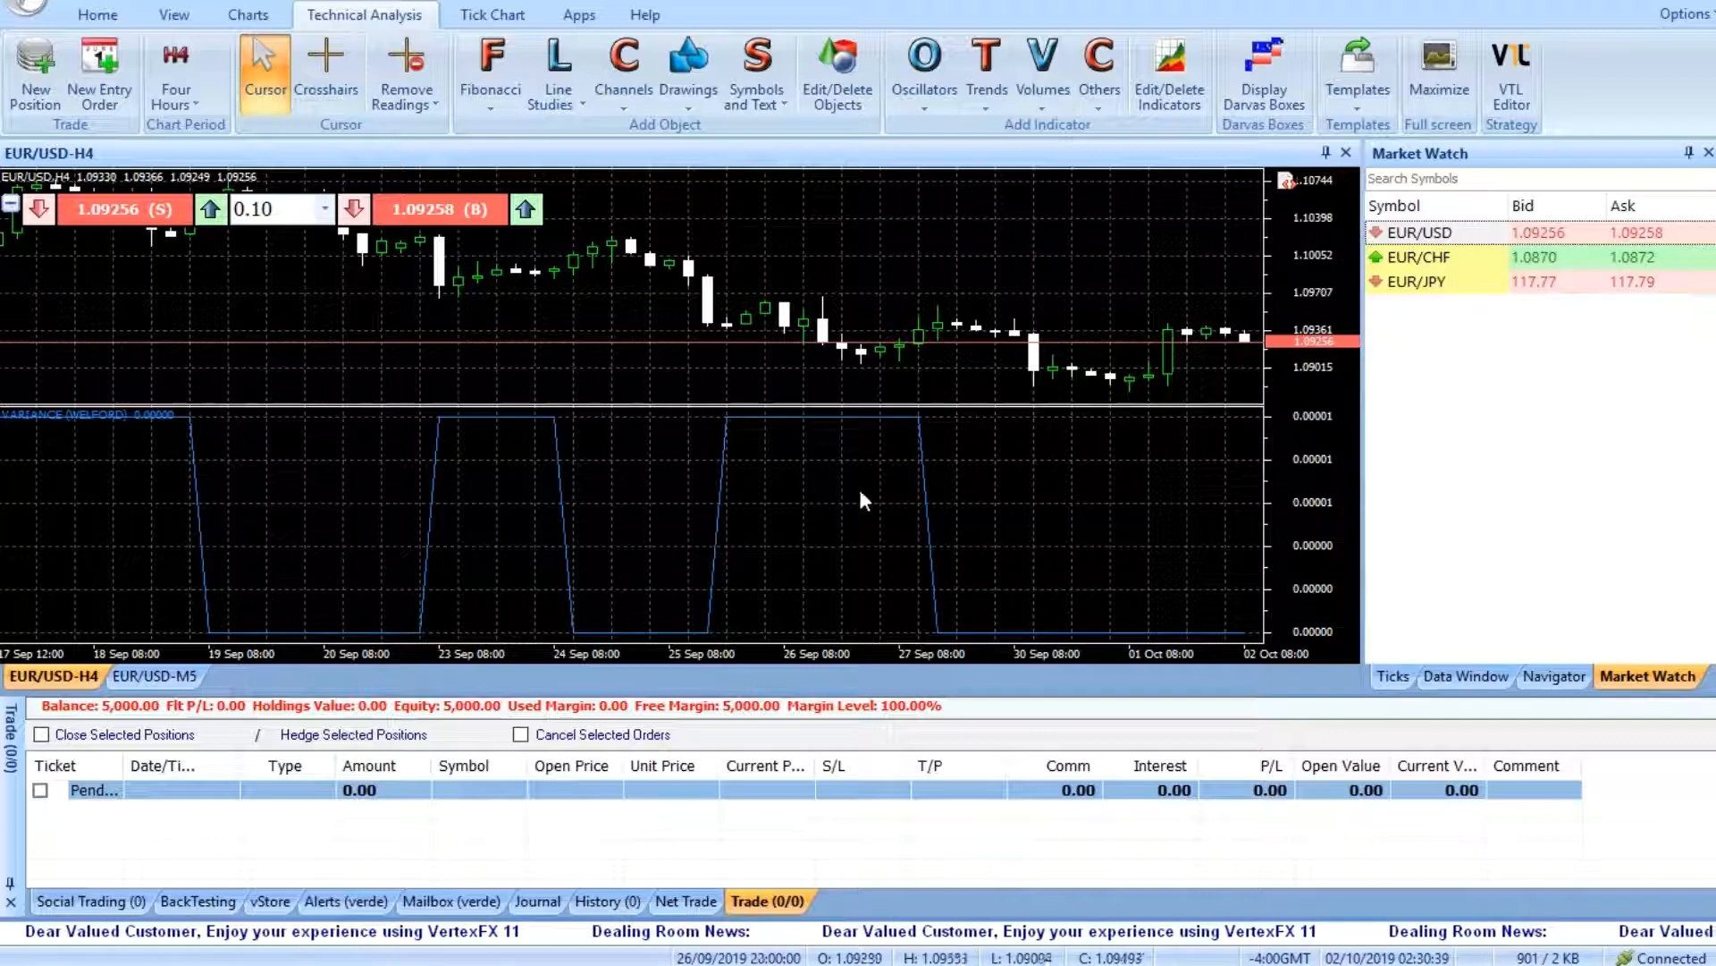
mouse_move(918, 426)
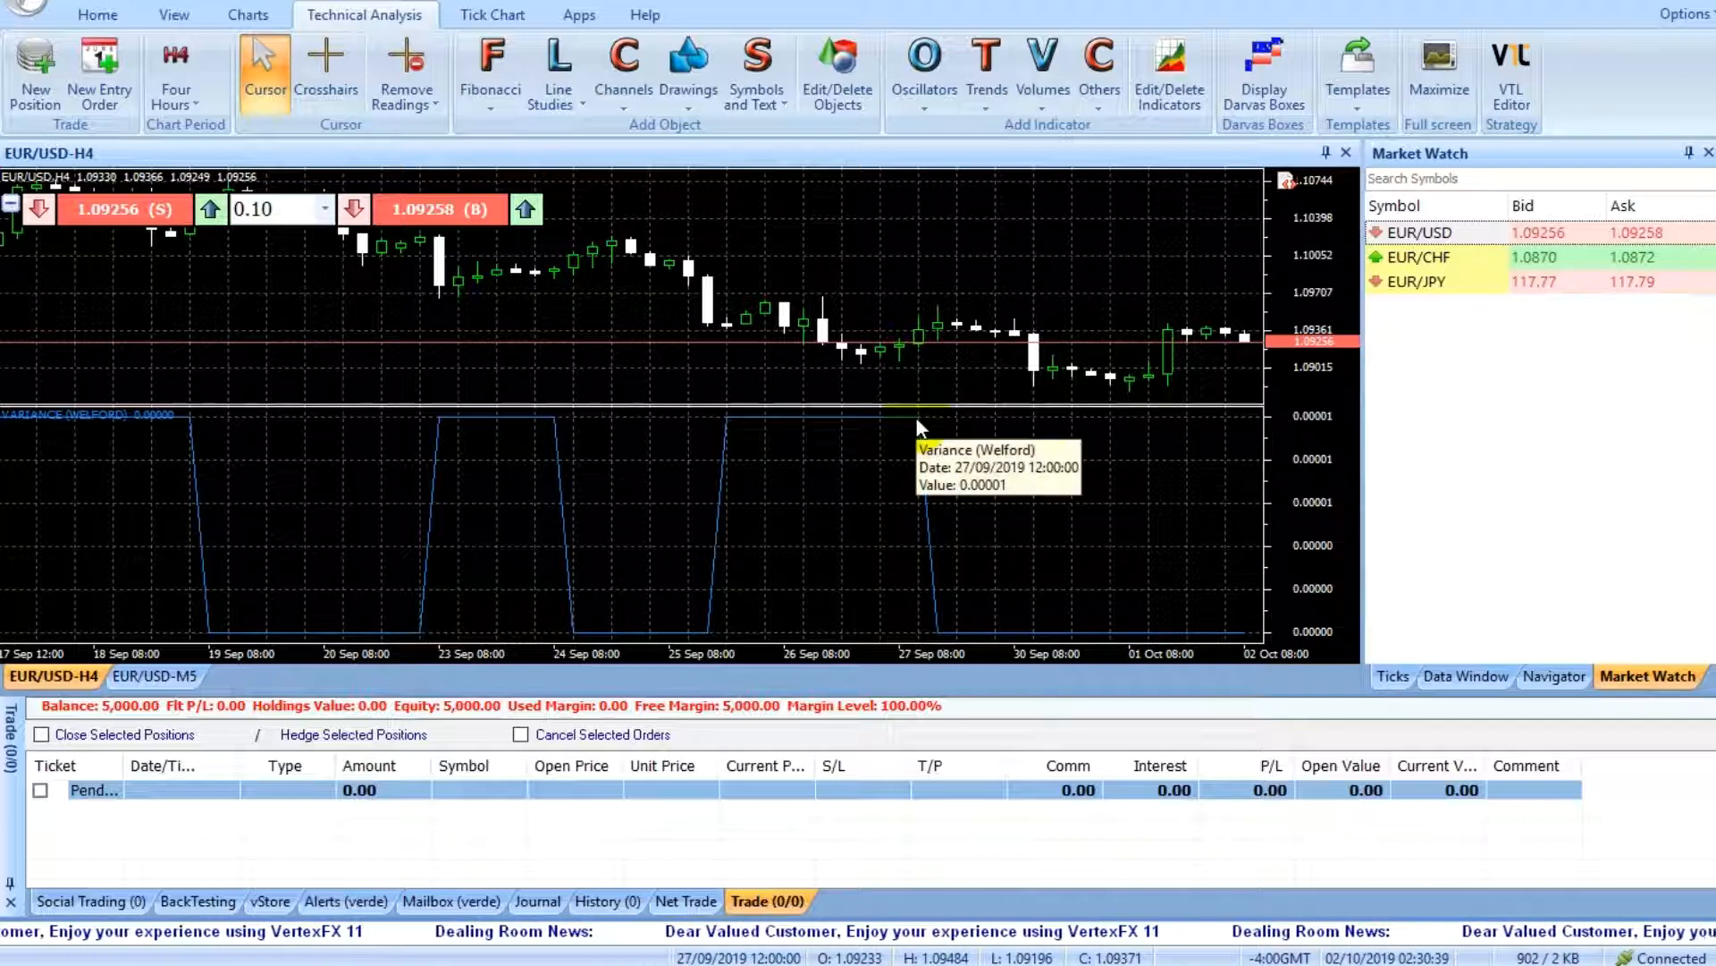